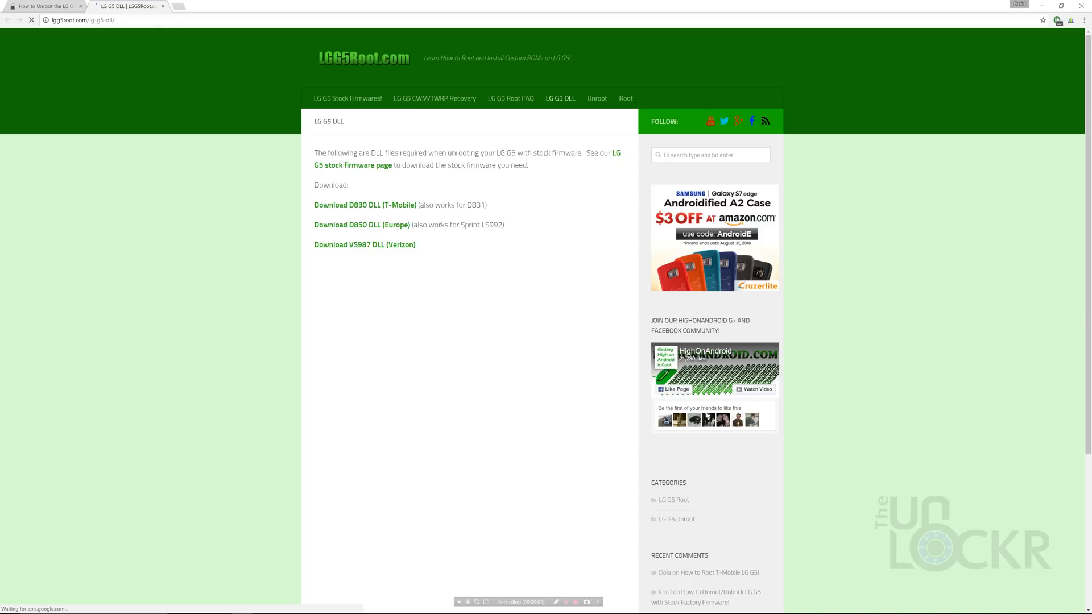
- Minimize Chrome's LG G5 DLL page so the desktop with the LG tool files shows
{"action": "left_click", "coordinate": [365, 205]}
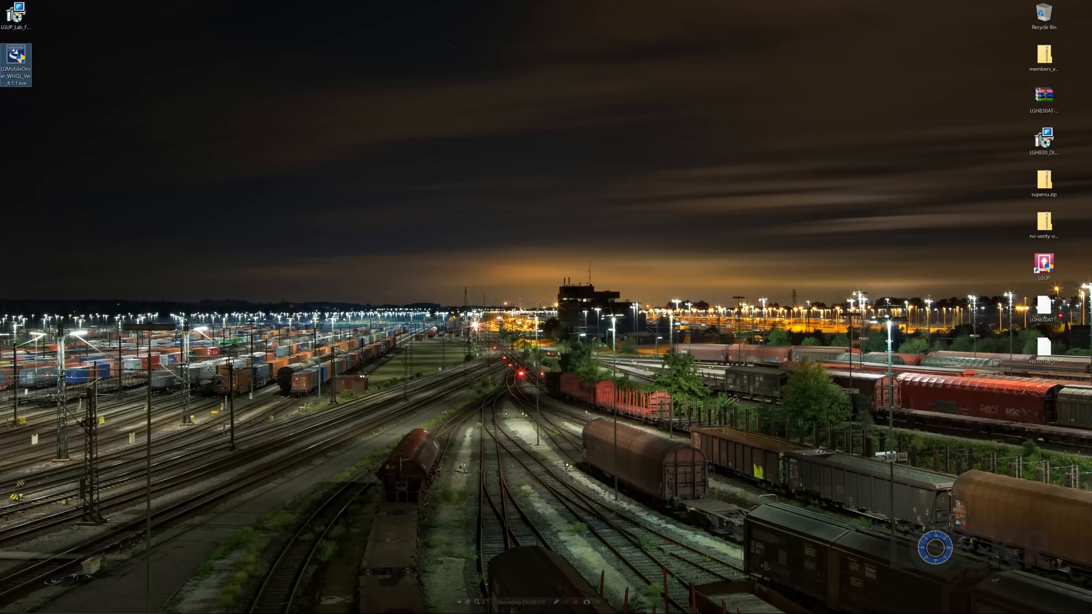
{"action": "double_click", "coordinate": [15, 55]}
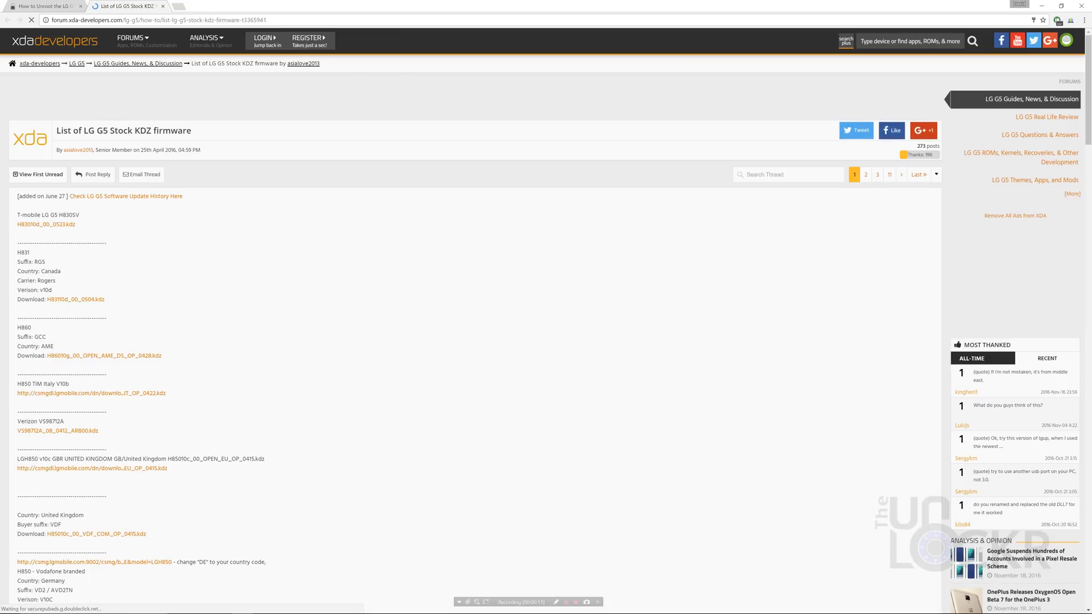
- Review the xda LG G5 stock KDZ thread, then launch LGUP as administrator and allow it
{"action": "scroll", "scroll_direction": "down", "scroll_amount": 3}
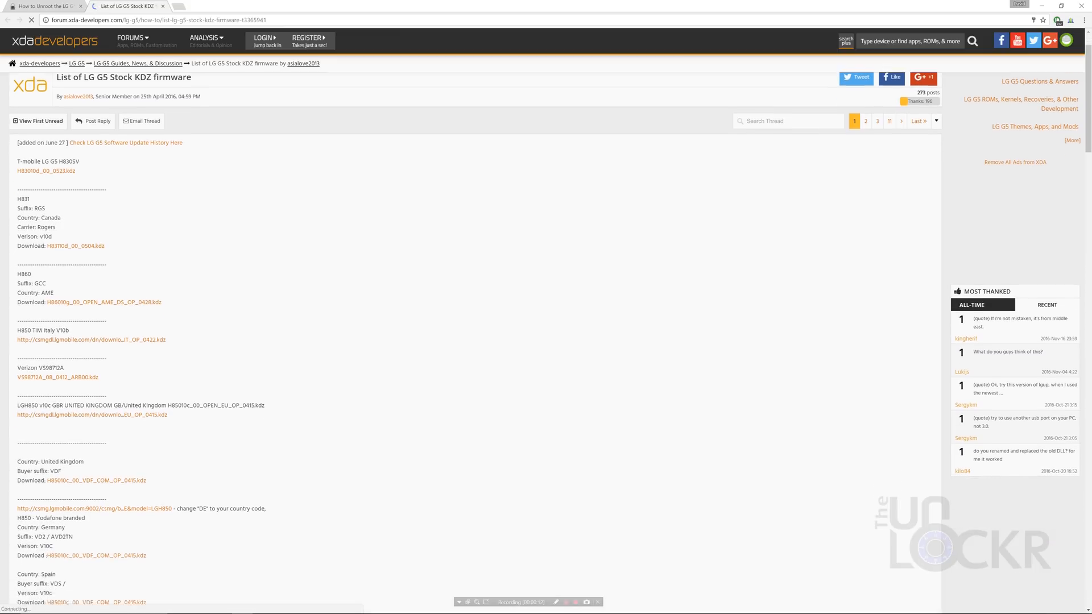
{"action": "scroll", "scroll_direction": "down", "scroll_amount": 3}
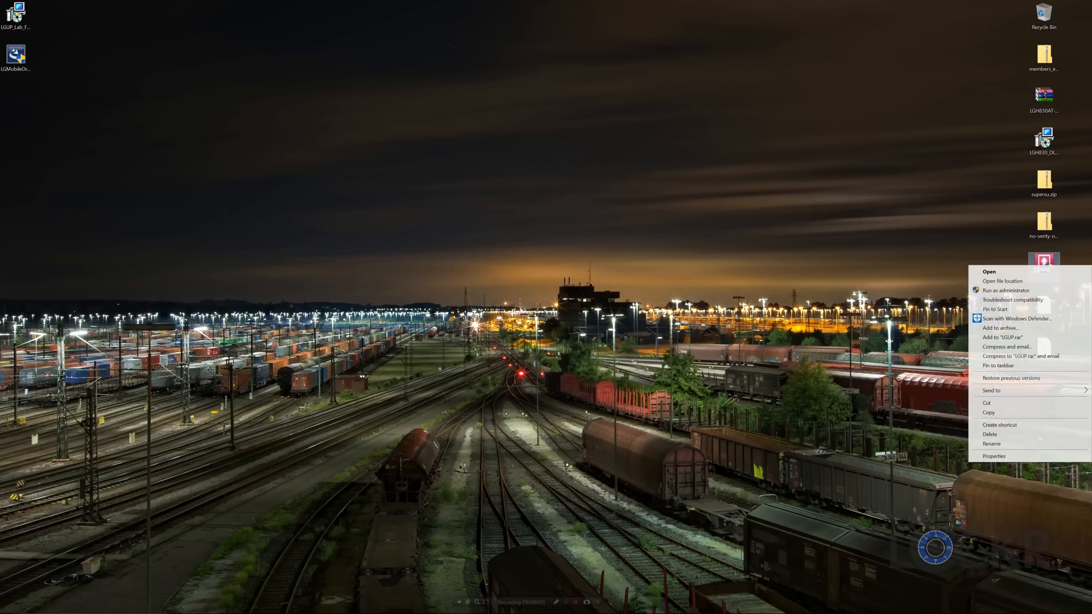
{"action": "left_click", "coordinate": [1004, 290]}
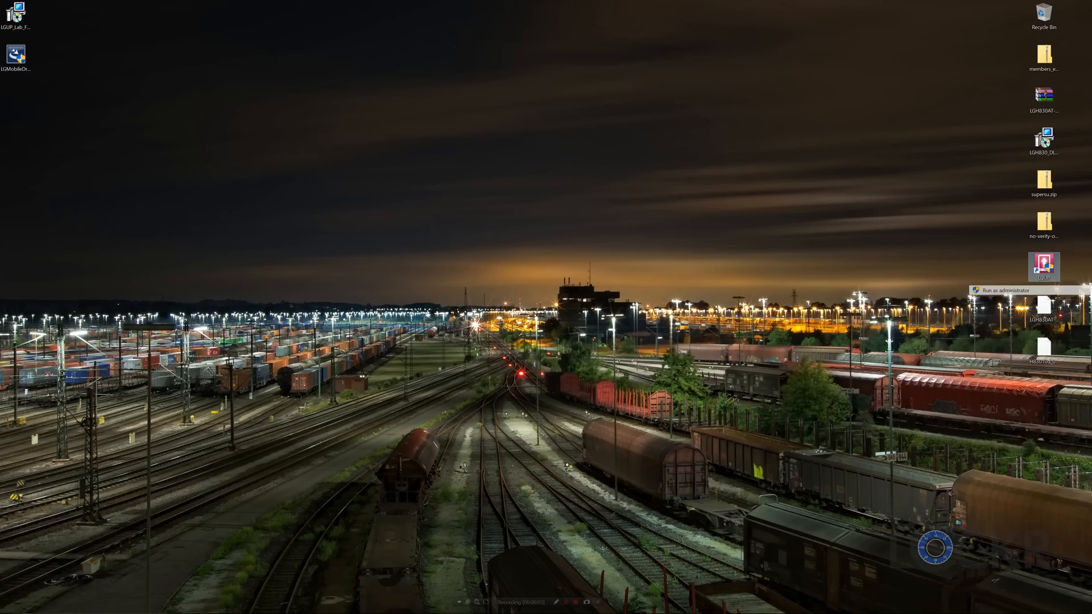
{"action": "left_click", "coordinate": [1004, 290]}
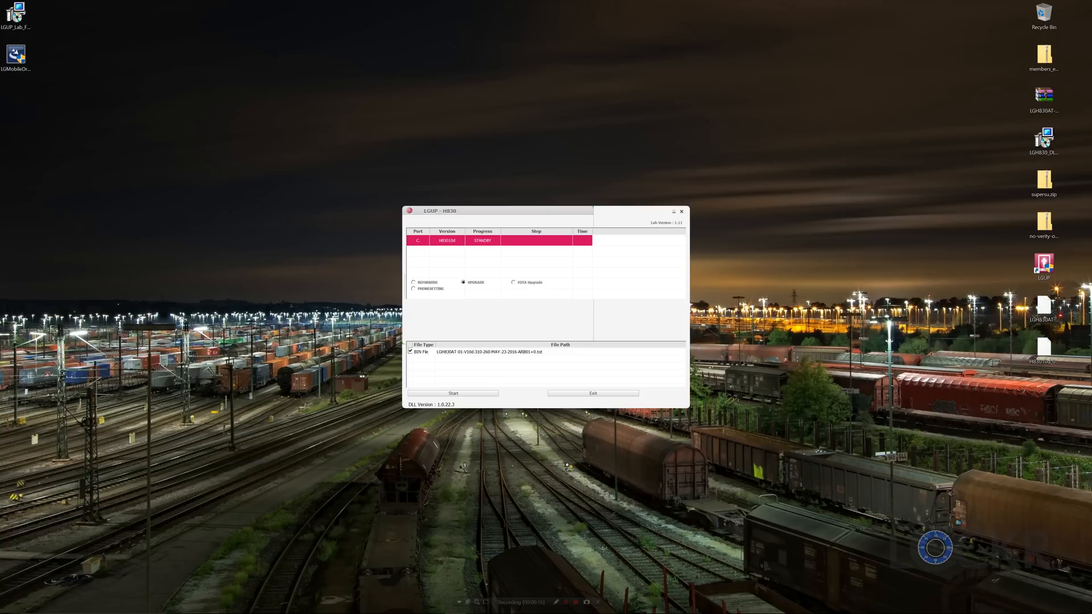
{"action": "mouse_move", "coordinate": [488, 352]}
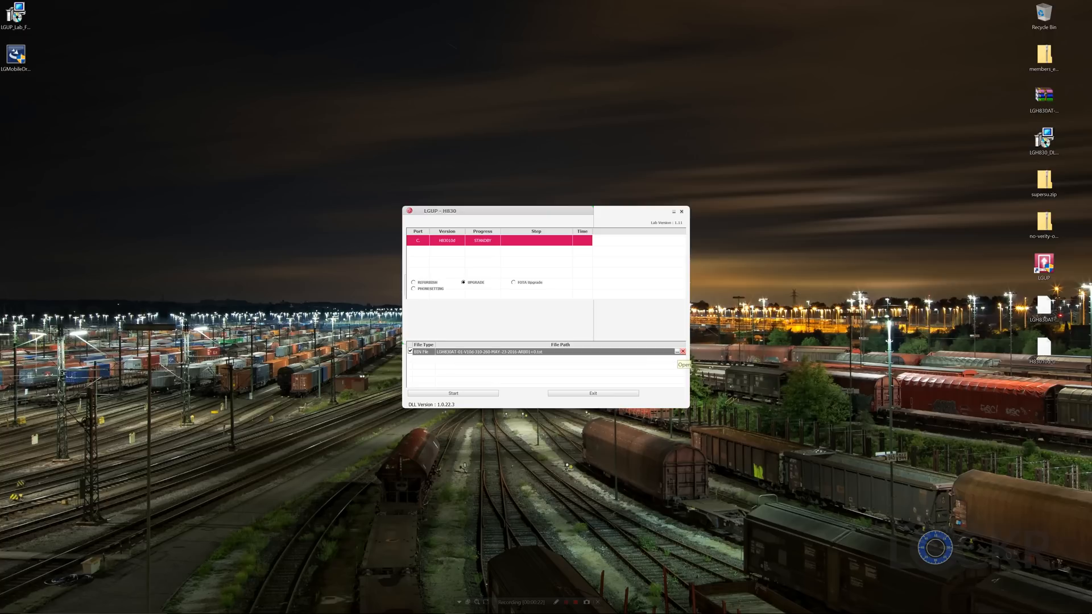
- Load H83010d_00_0523.kdz from the Desktop into LGUP and start flashing the phone
{"action": "left_click", "coordinate": [683, 364]}
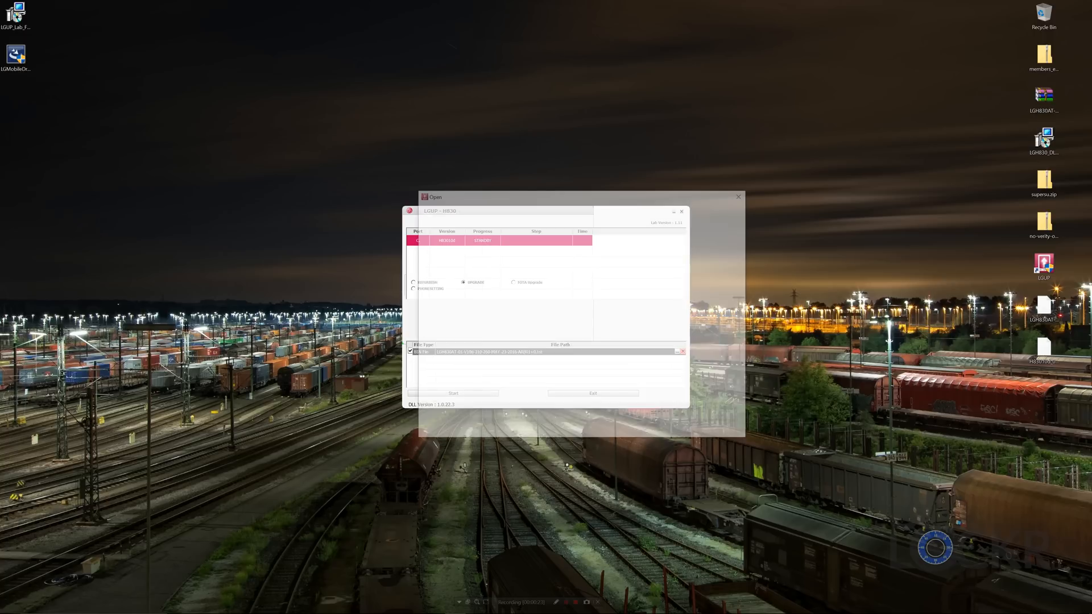
{"action": "left_click", "coordinate": [682, 352]}
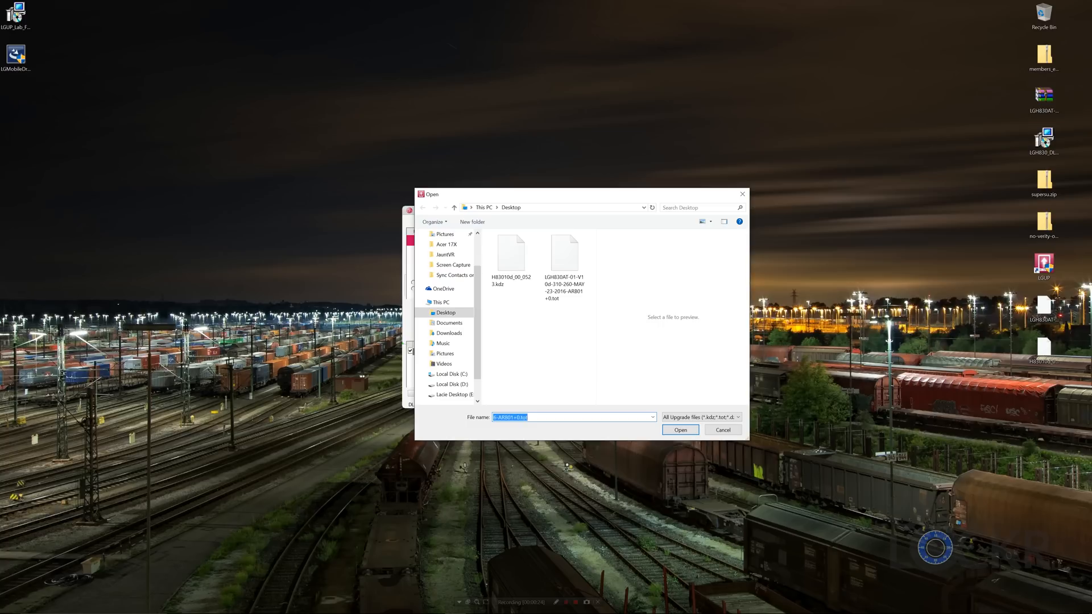
{"action": "left_click", "coordinate": [511, 253]}
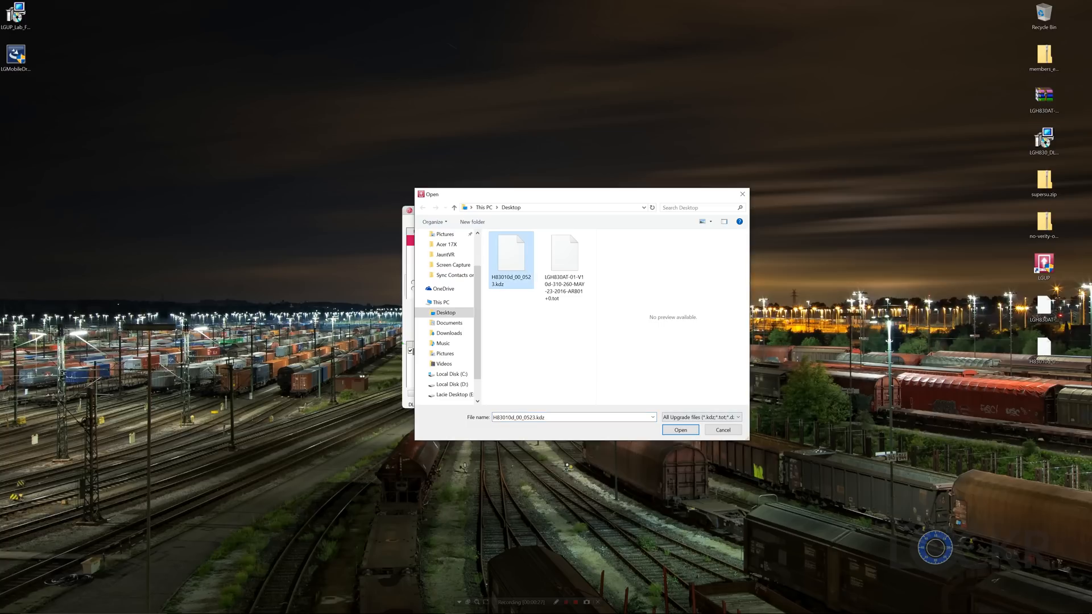
{"action": "left_click", "coordinate": [680, 430]}
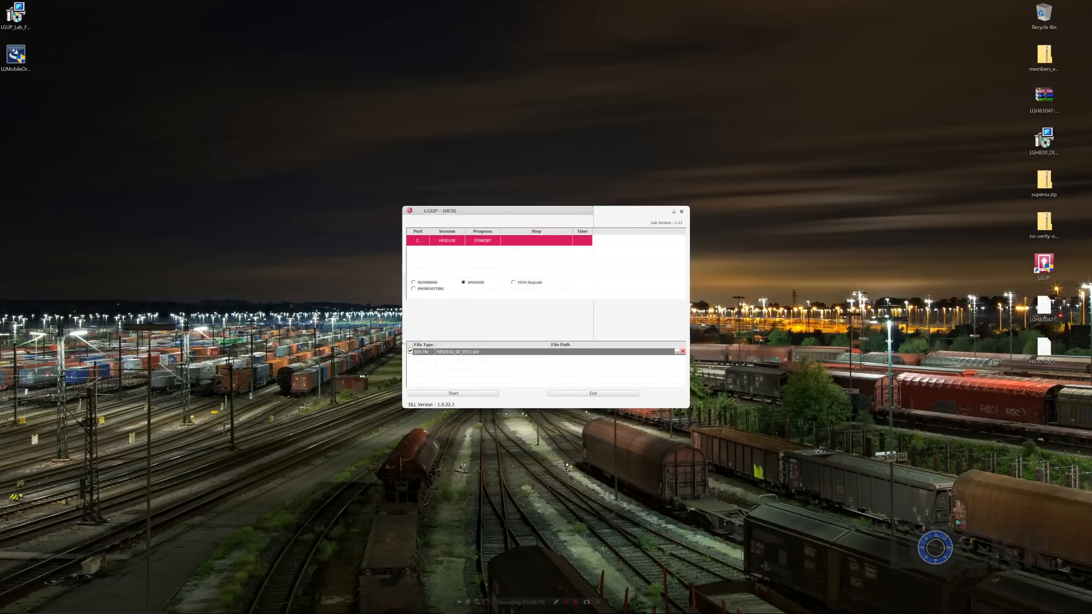
{"action": "left_click", "coordinate": [453, 392]}
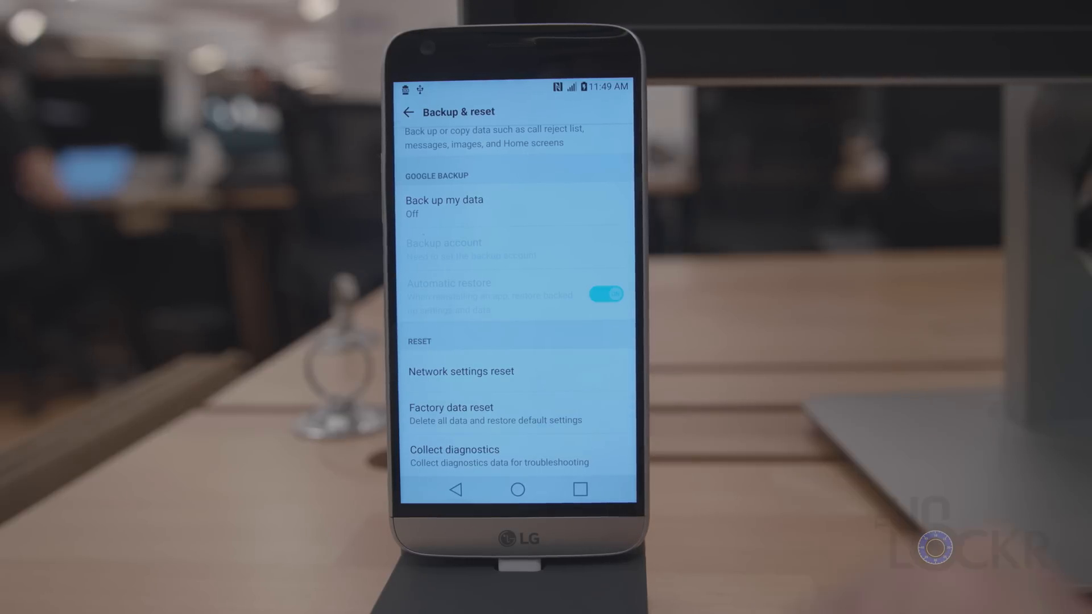
- Factory reset the phone, then check Software info shows version H83010d
{"action": "left_click", "coordinate": [451, 407]}
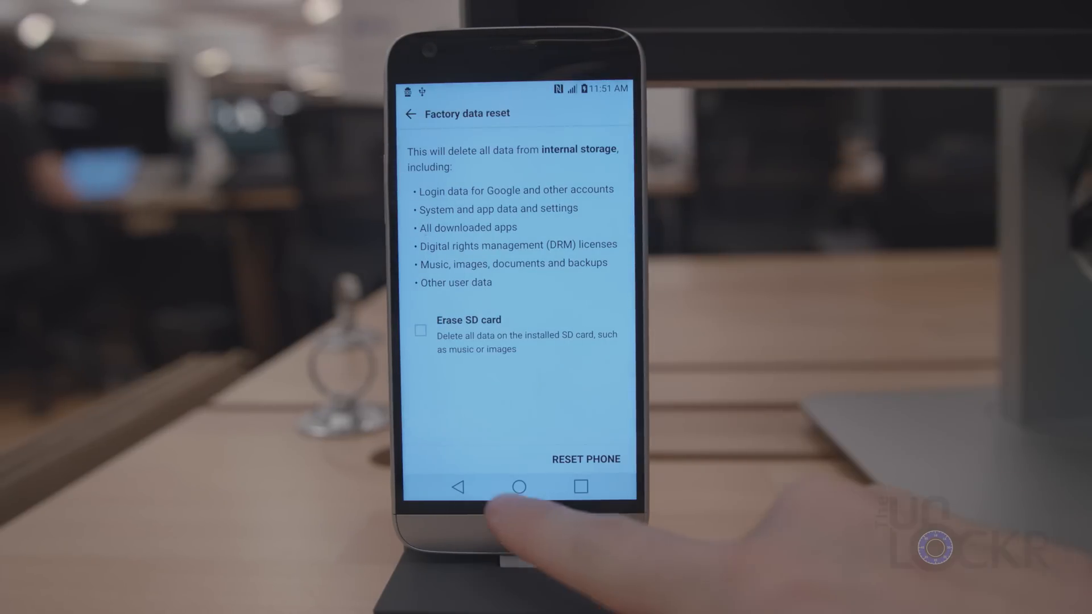
{"action": "left_click", "coordinate": [519, 488]}
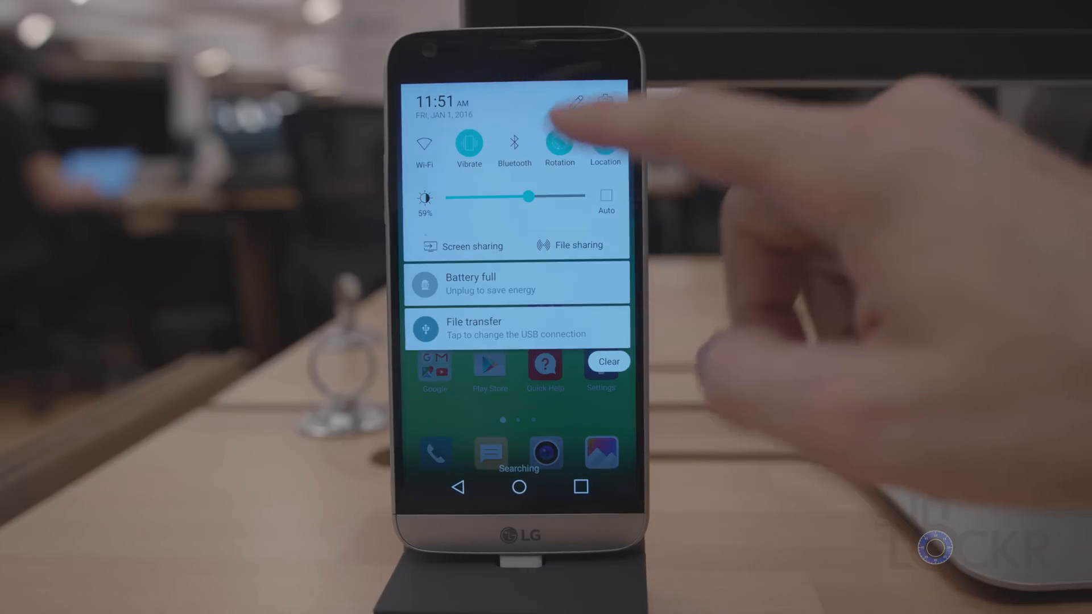
{"action": "left_click", "coordinate": [604, 101]}
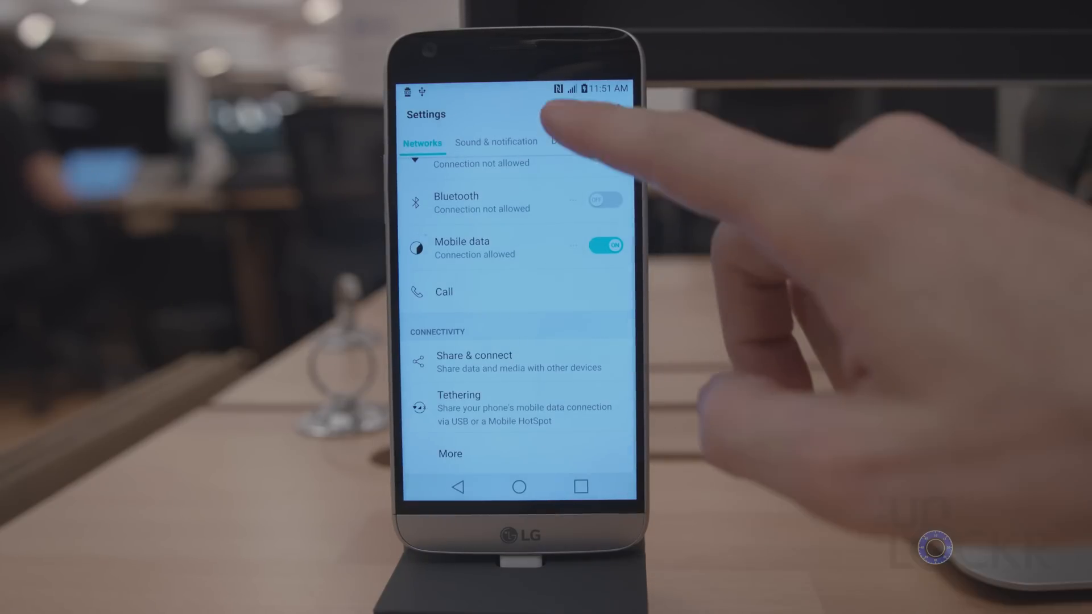
{"action": "left_click", "coordinate": [610, 141]}
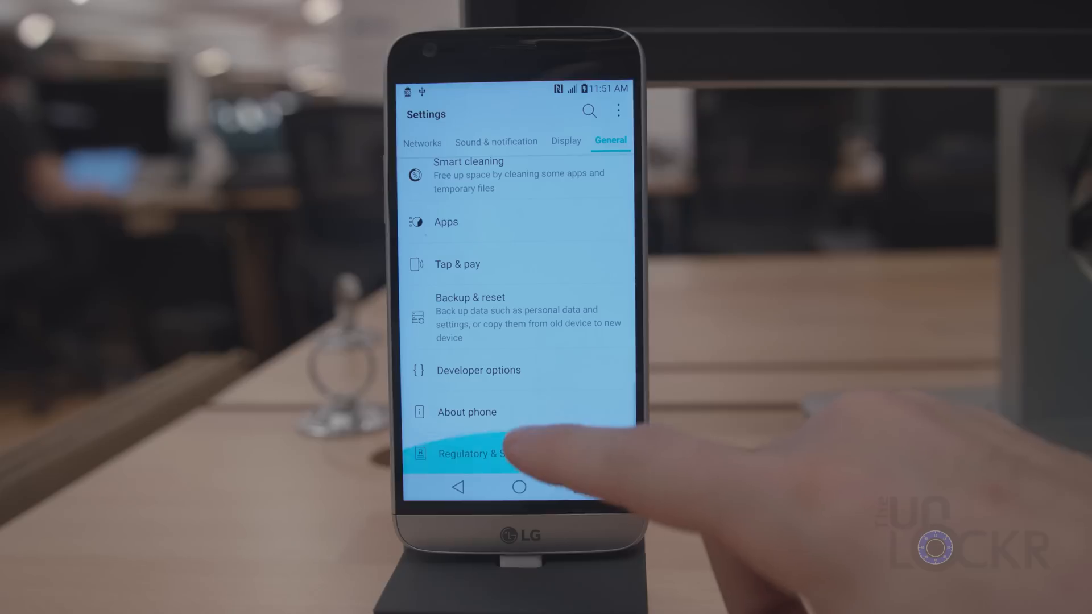
{"action": "left_click", "coordinate": [466, 412]}
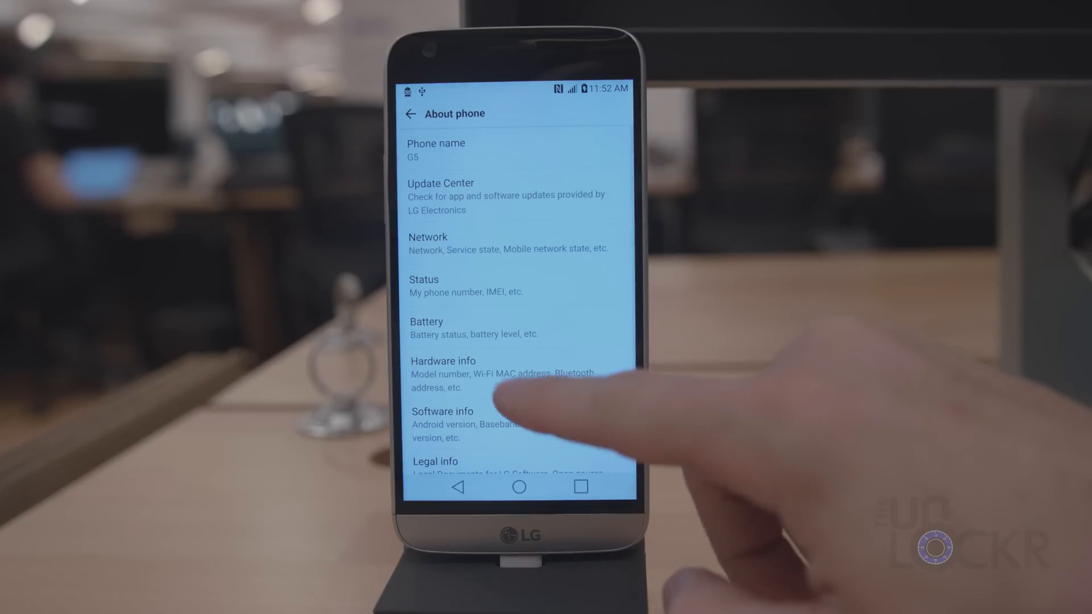
{"action": "left_click", "coordinate": [442, 423]}
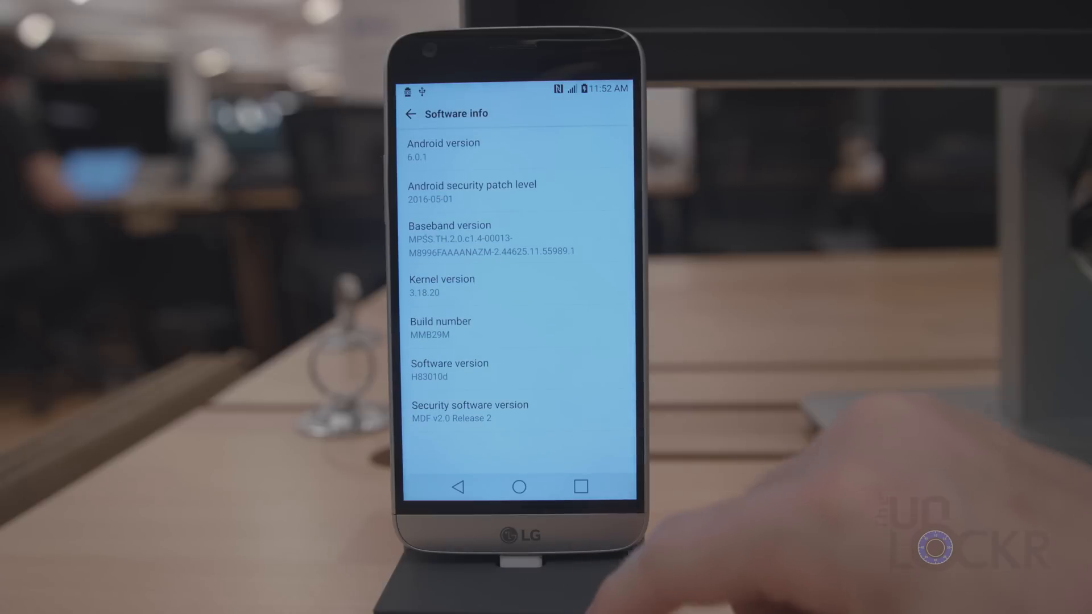
- Enable USB debugging in Developer options and confirm the prompt
{"action": "left_click", "coordinate": [440, 328]}
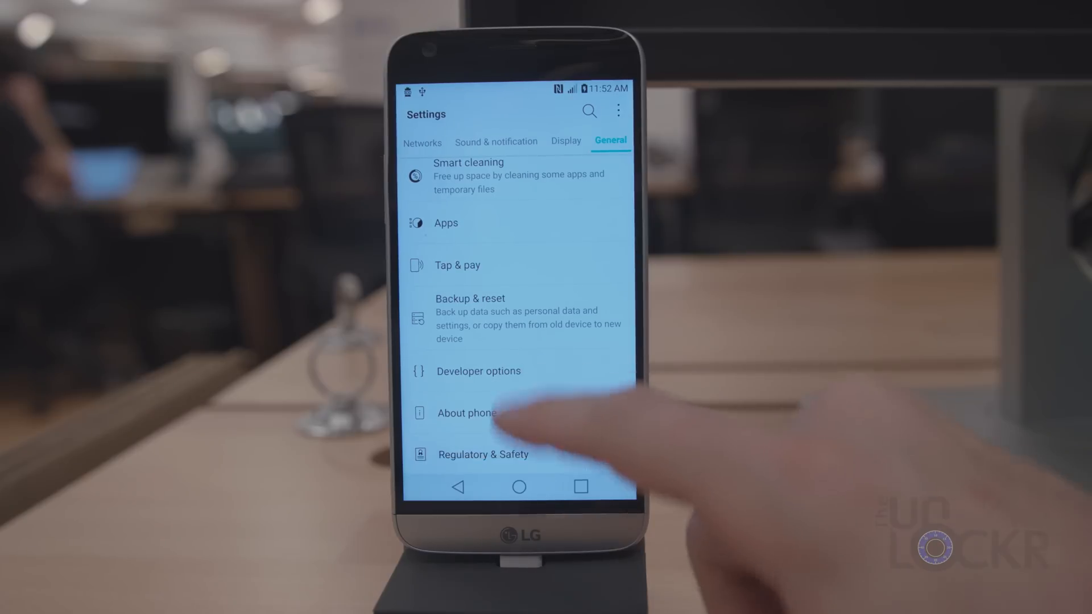
{"action": "left_click", "coordinate": [479, 371]}
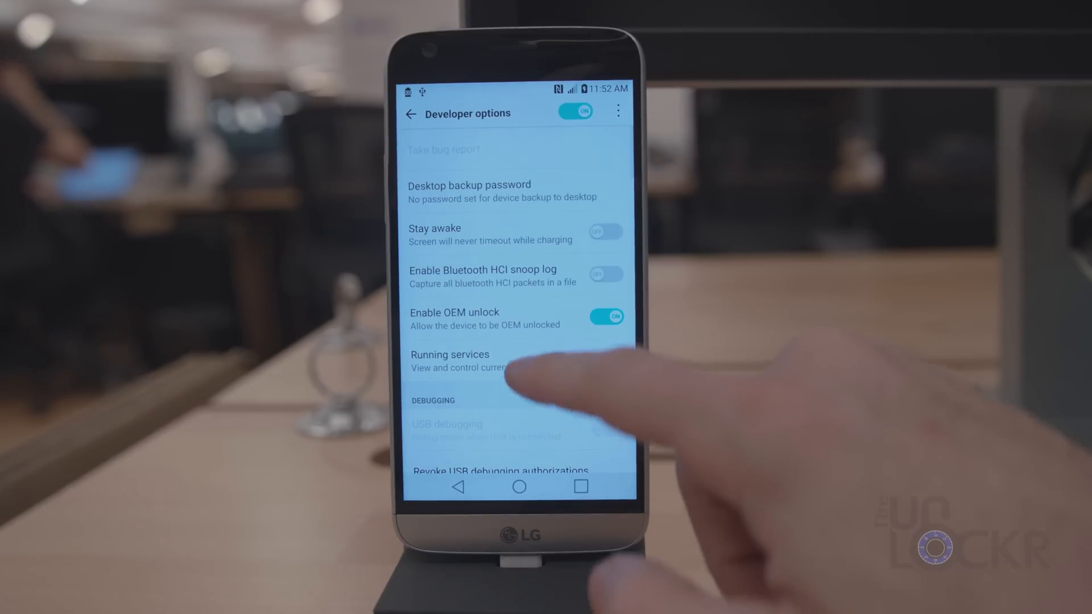
{"action": "scroll", "scroll_direction": "down", "scroll_amount": 3}
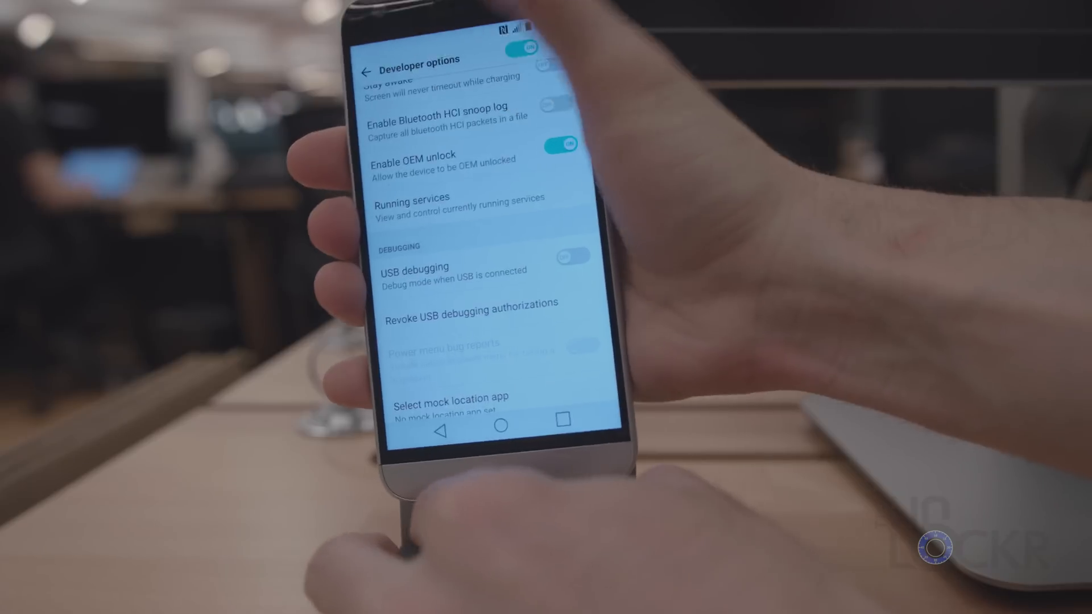
{"action": "left_click", "coordinate": [573, 255]}
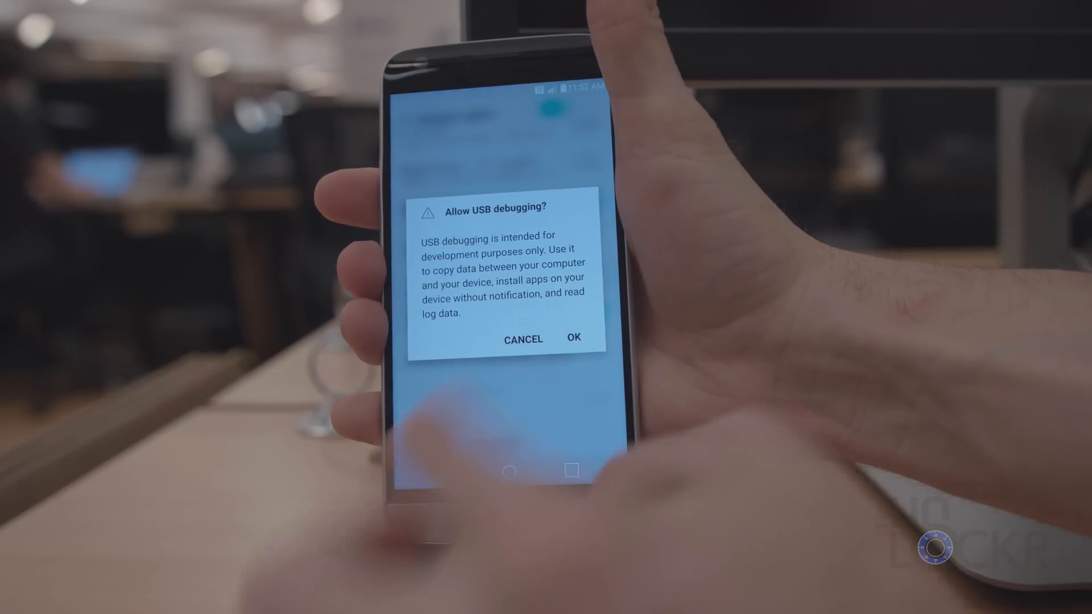
{"action": "left_click", "coordinate": [573, 339]}
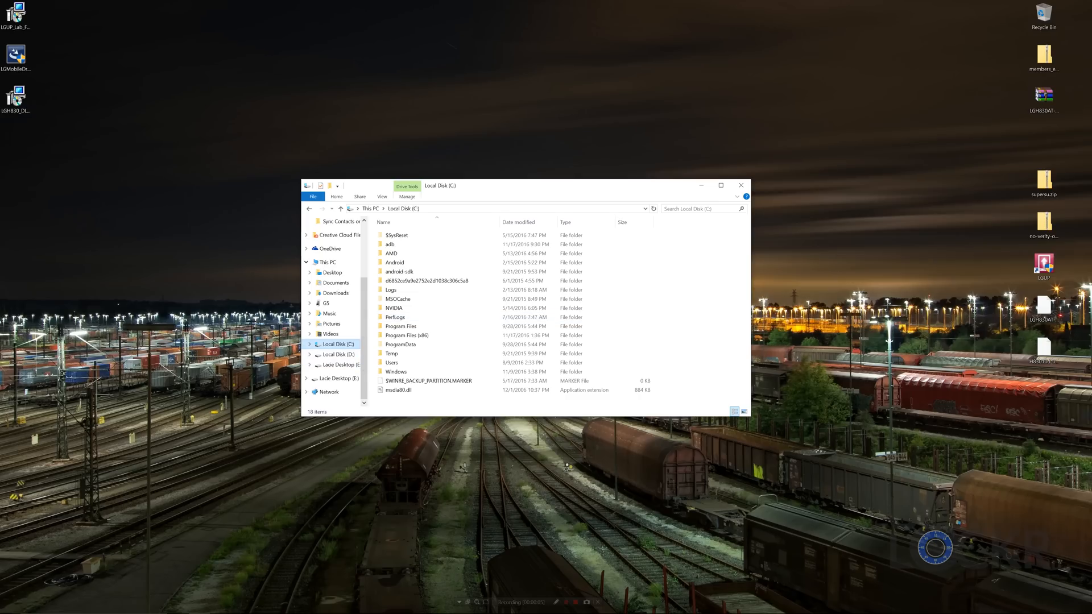
- Enter the C:\adb folder and launch a command window there
{"action": "left_click", "coordinate": [391, 252]}
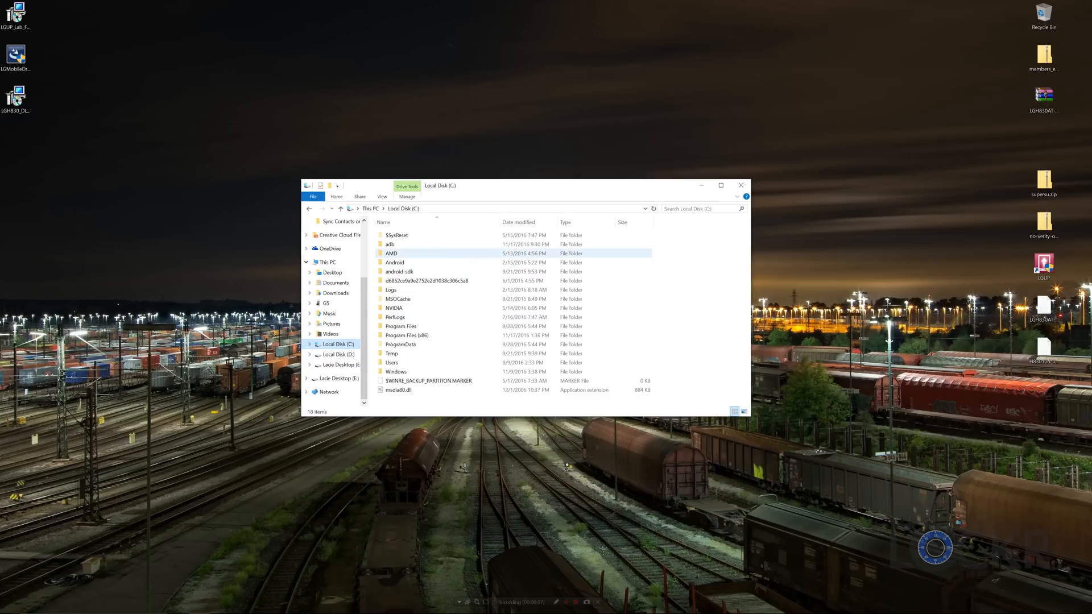
{"action": "left_click", "coordinate": [390, 243]}
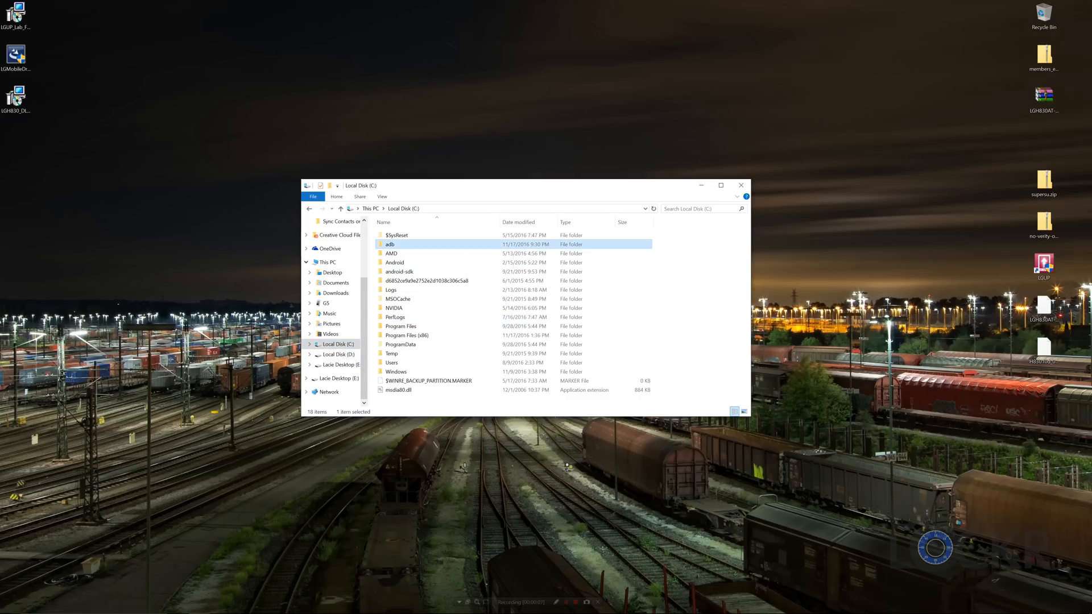
{"action": "double_click", "coordinate": [390, 244]}
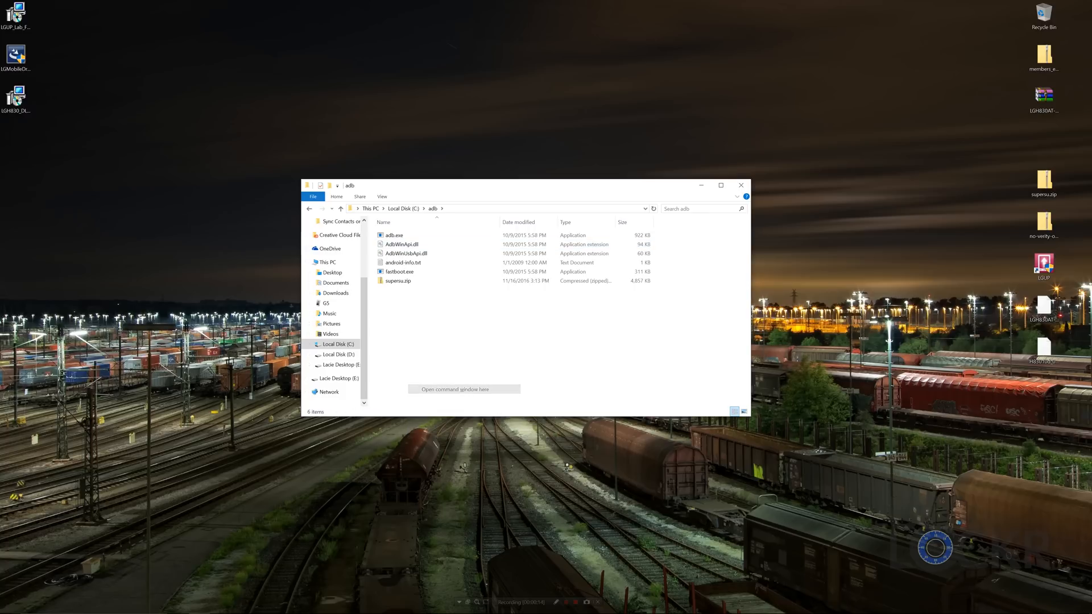
{"action": "left_click", "coordinate": [464, 389]}
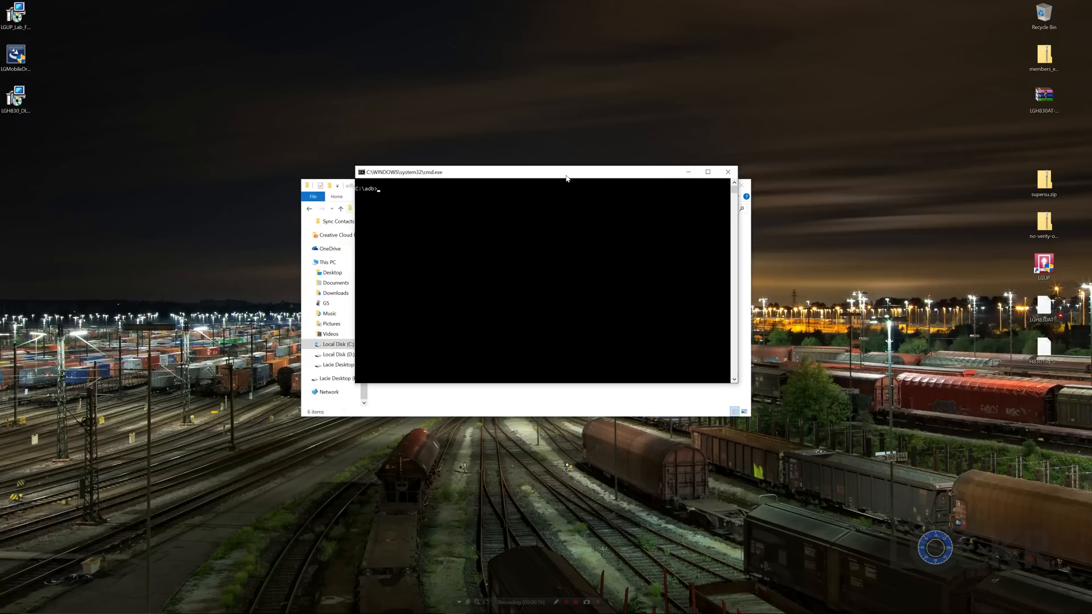
- Run 'adb reboot bootloader', then begin typing the fastboot command
{"action": "type", "text": "adb reboot b"}
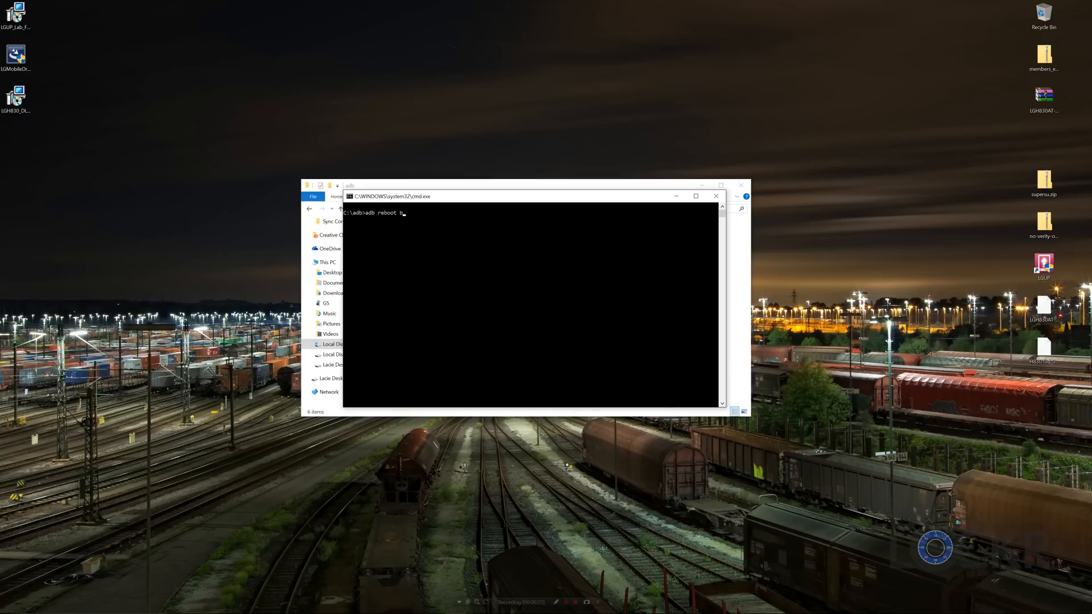
{"action": "type", "text": "ootloader"}
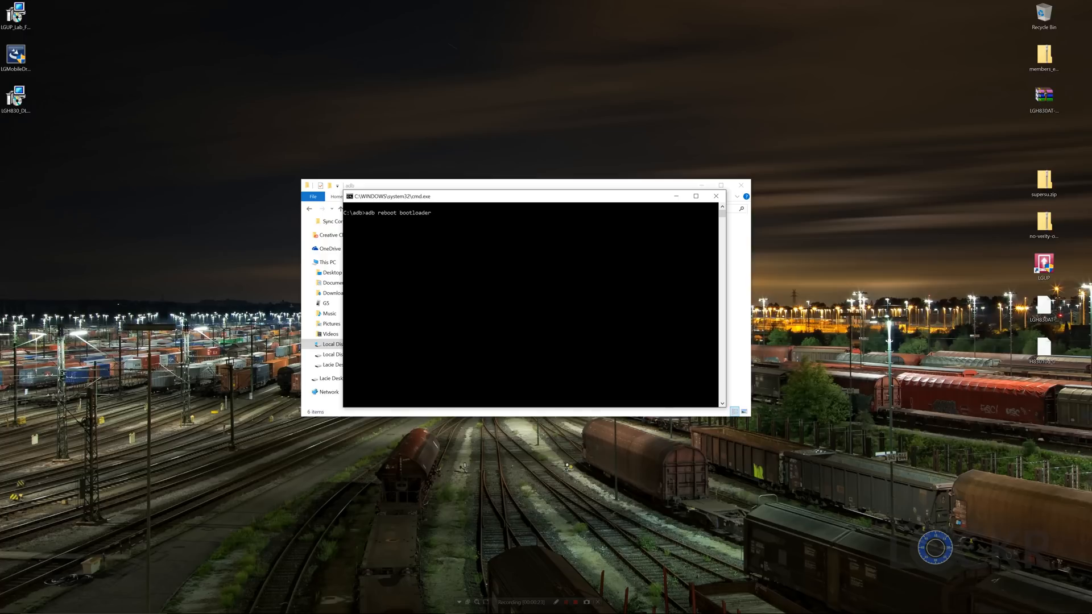
{"action": "type", "text": "fastboo"}
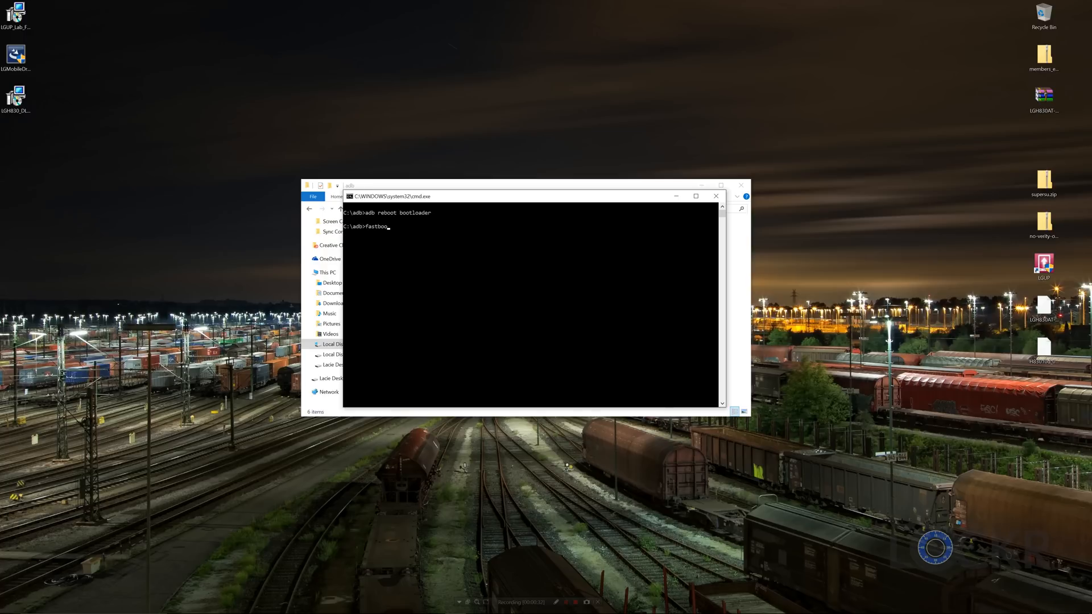